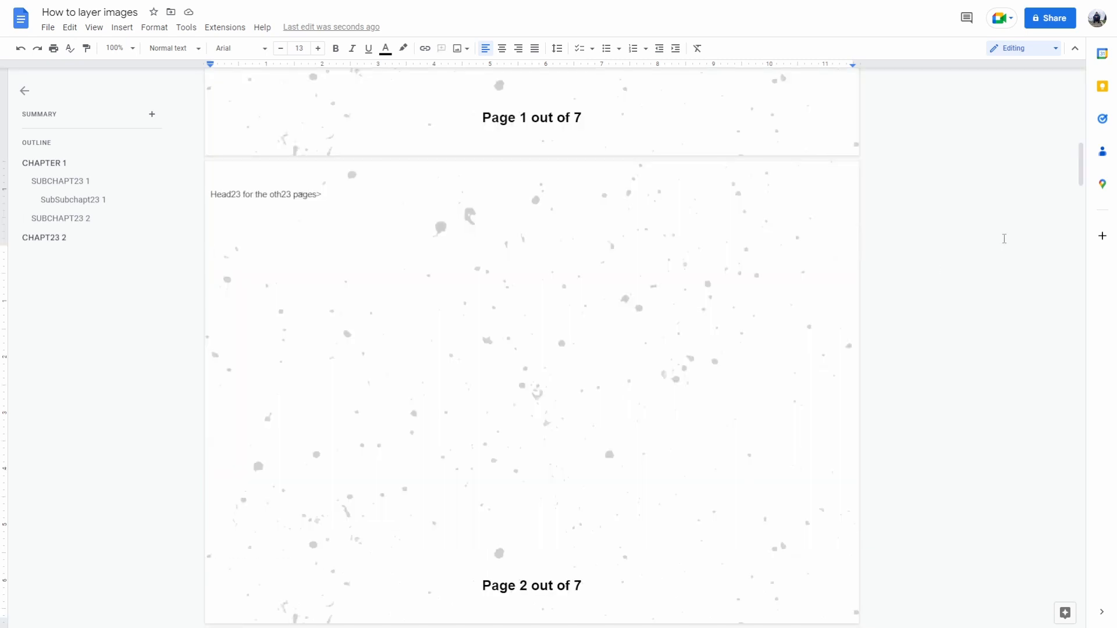
pyautogui.moveTo(394, 291)
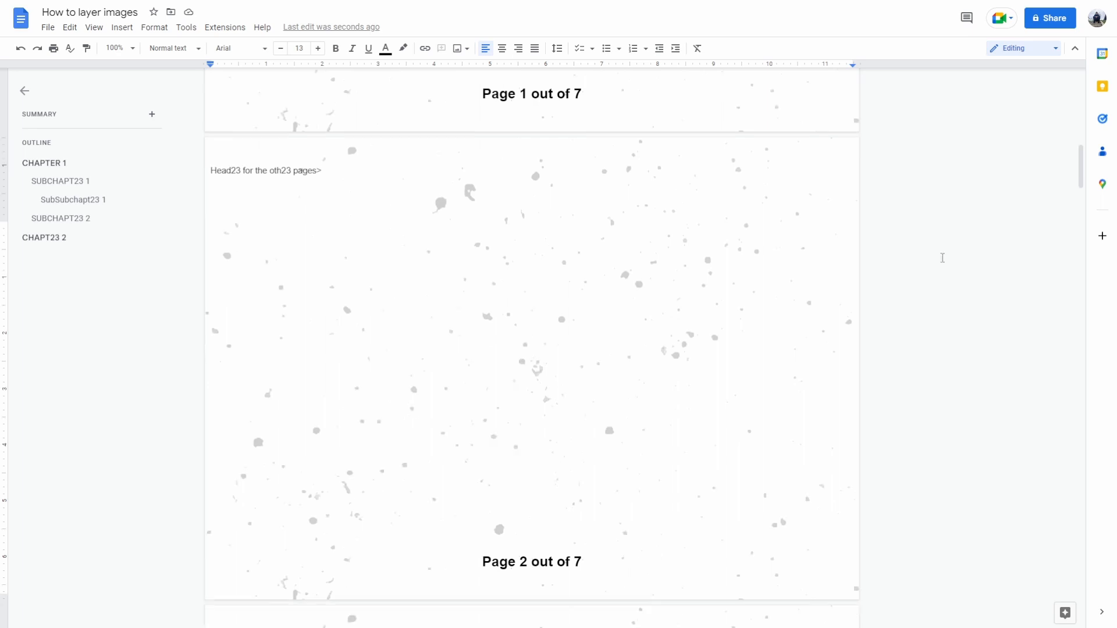
pyautogui.moveTo(567, 251)
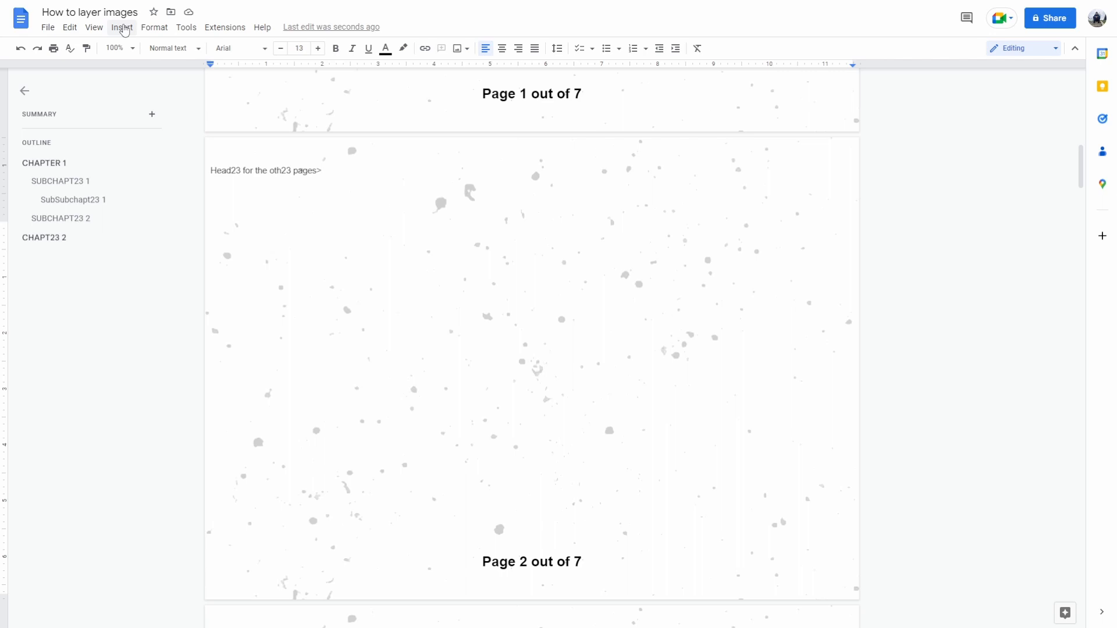
# Upload 'computer image.png' from the computer into the document
pyautogui.click(122, 28)
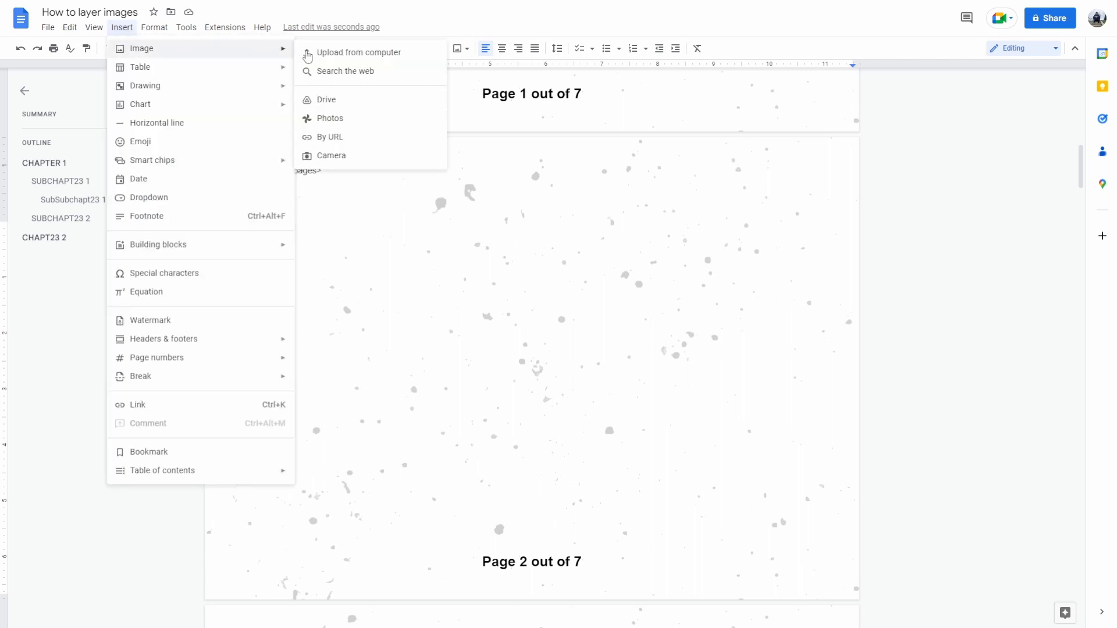
pyautogui.click(358, 53)
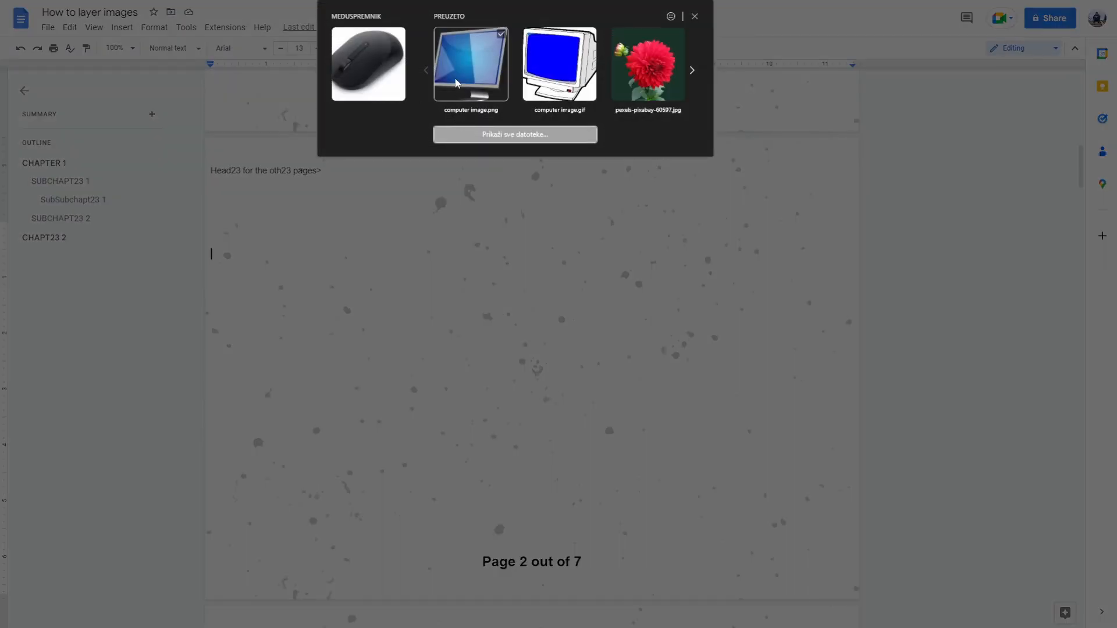
pyautogui.click(470, 64)
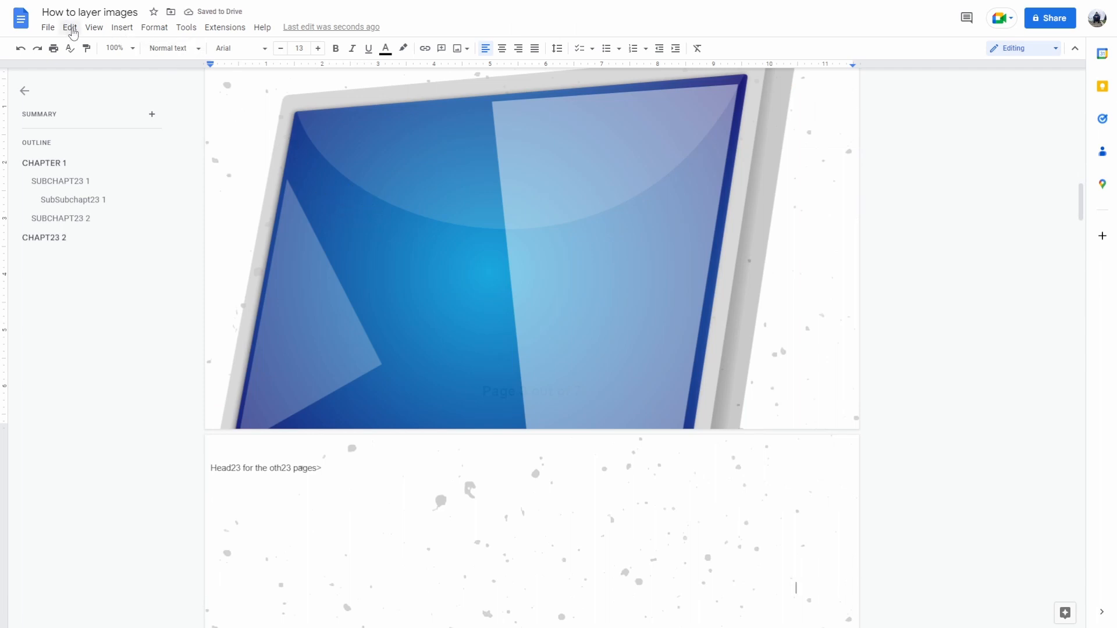
# Paste the mouse image via the Edit menu and select the monitor image
pyautogui.click(121, 28)
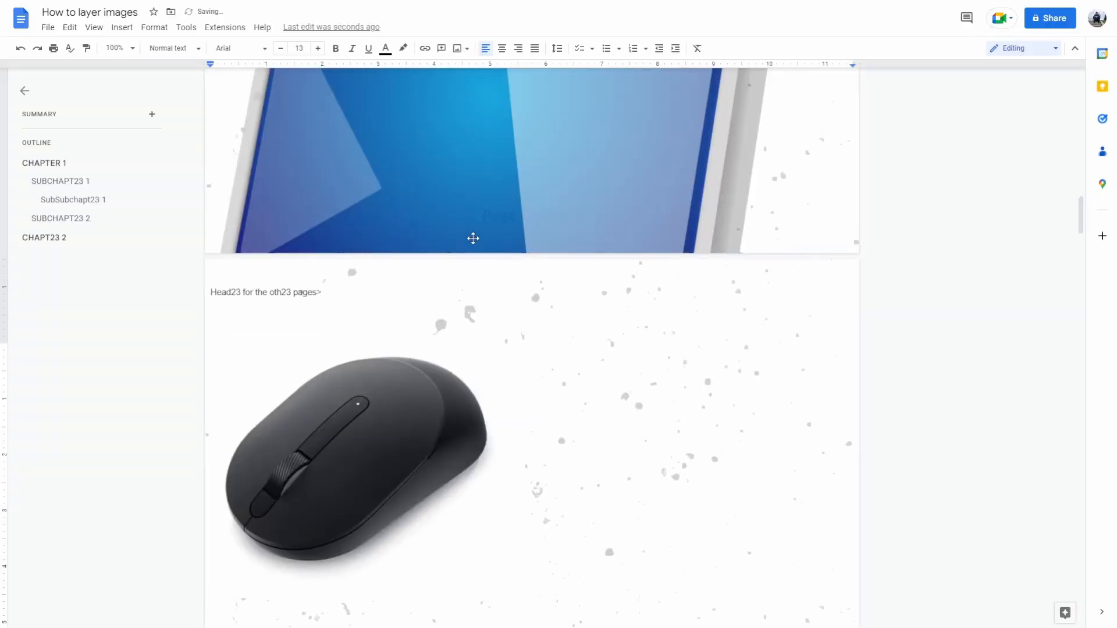
pyautogui.click(473, 237)
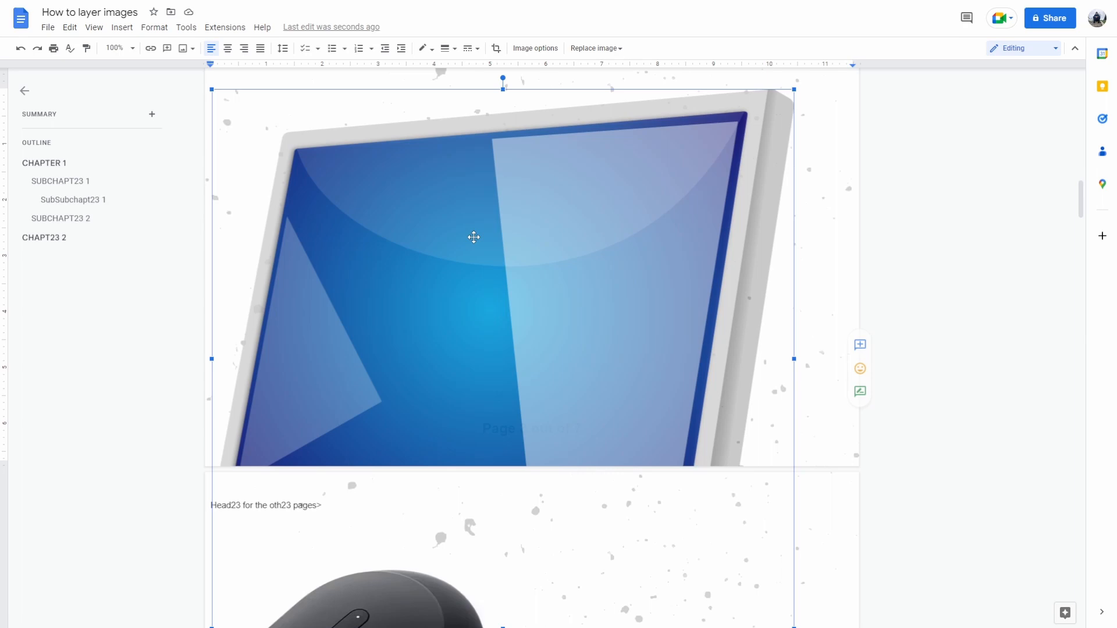
# Set the monitor image to Wrap text with 0" margin and place it over the mouse
pyautogui.scroll(-3)
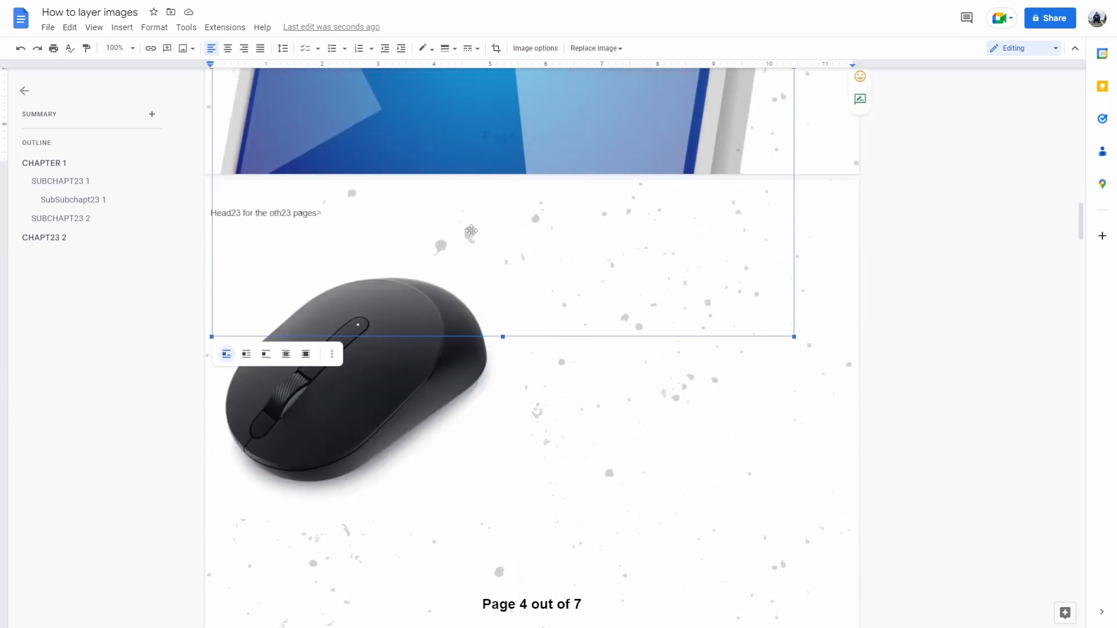
pyautogui.moveTo(178, 367)
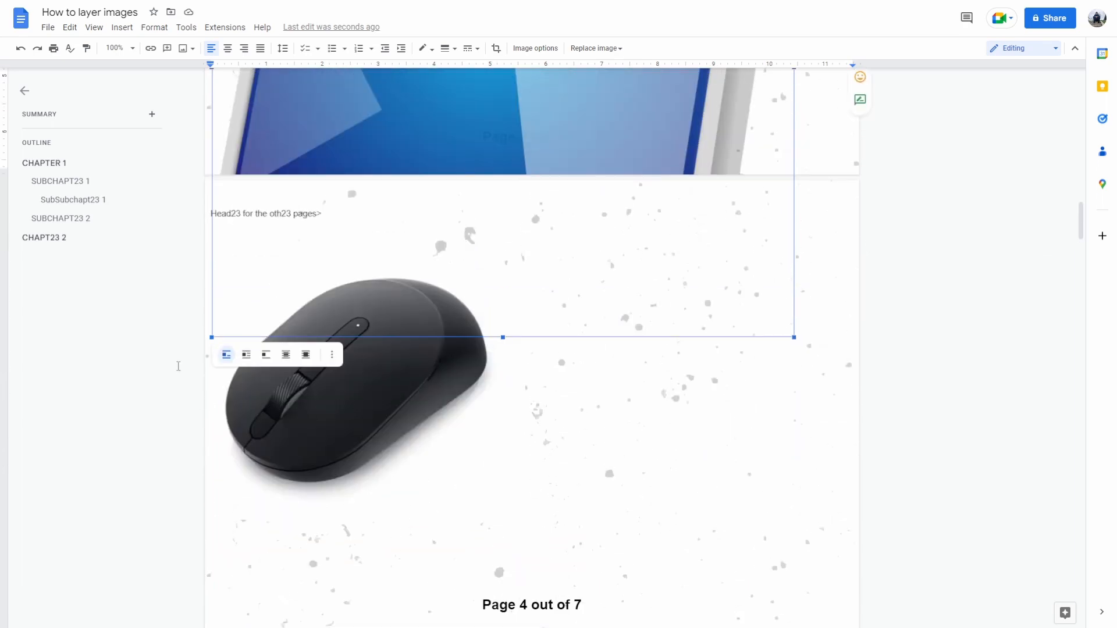
pyautogui.moveTo(246, 354)
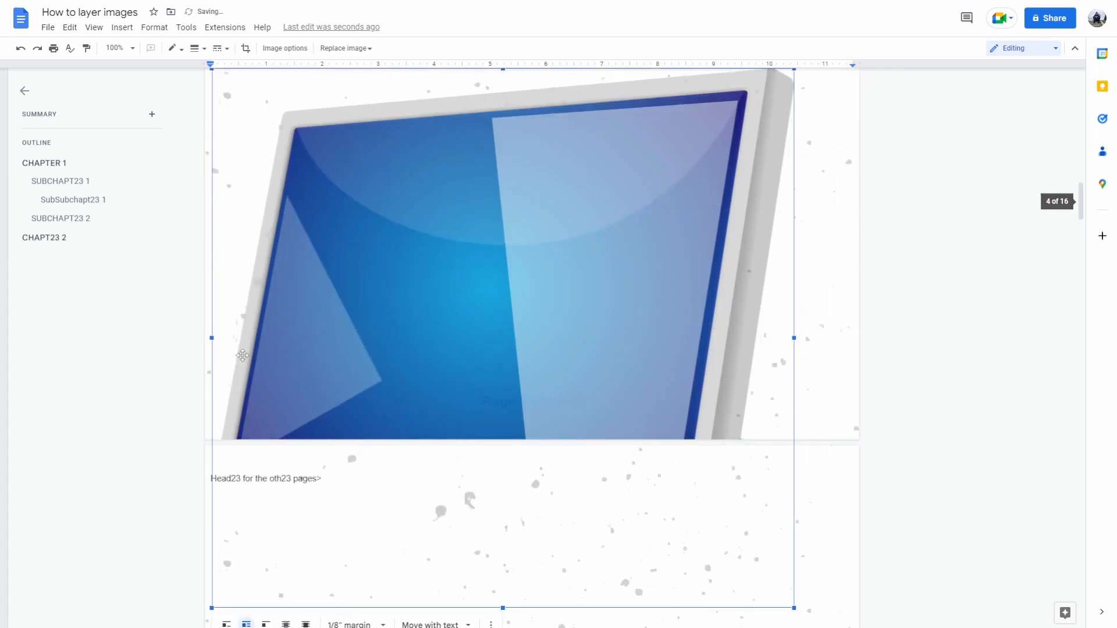
pyautogui.click(355, 392)
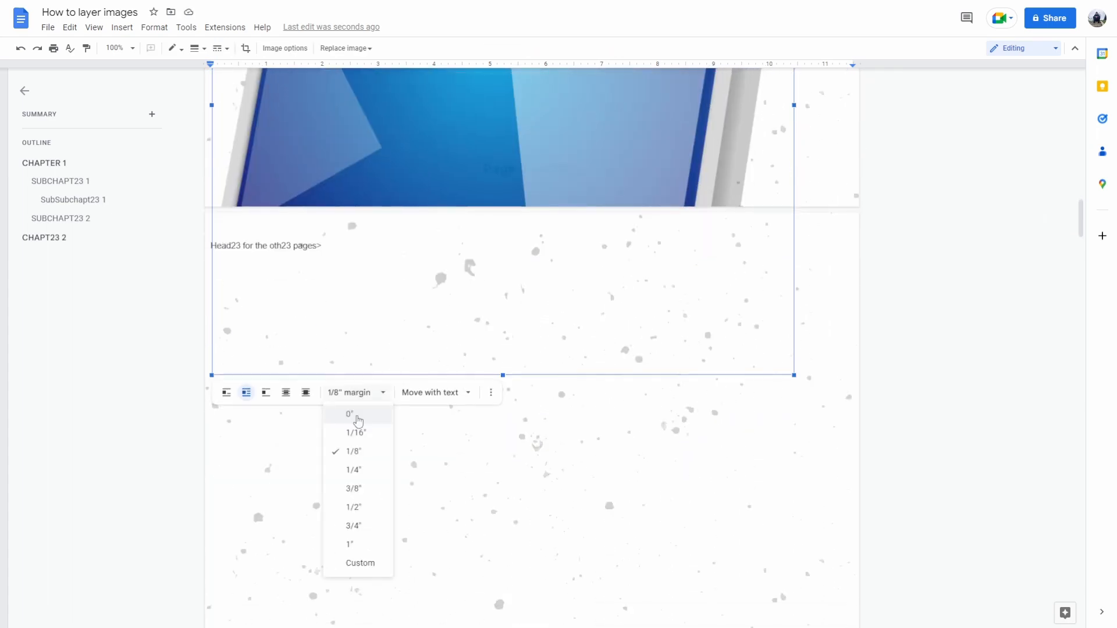
pyautogui.click(349, 415)
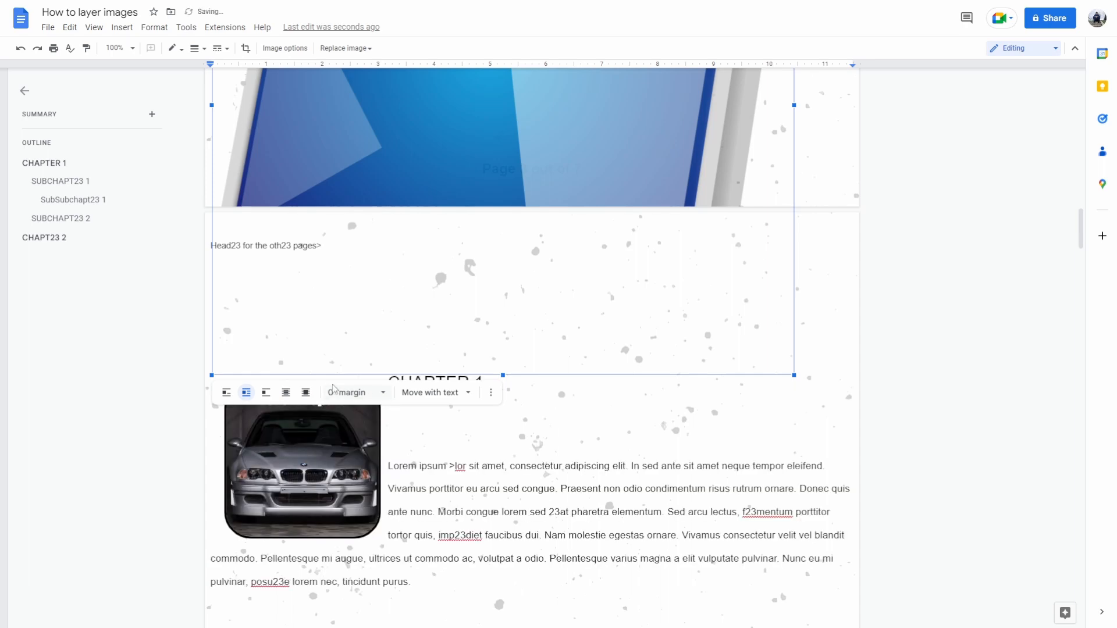
pyautogui.scroll(-3)
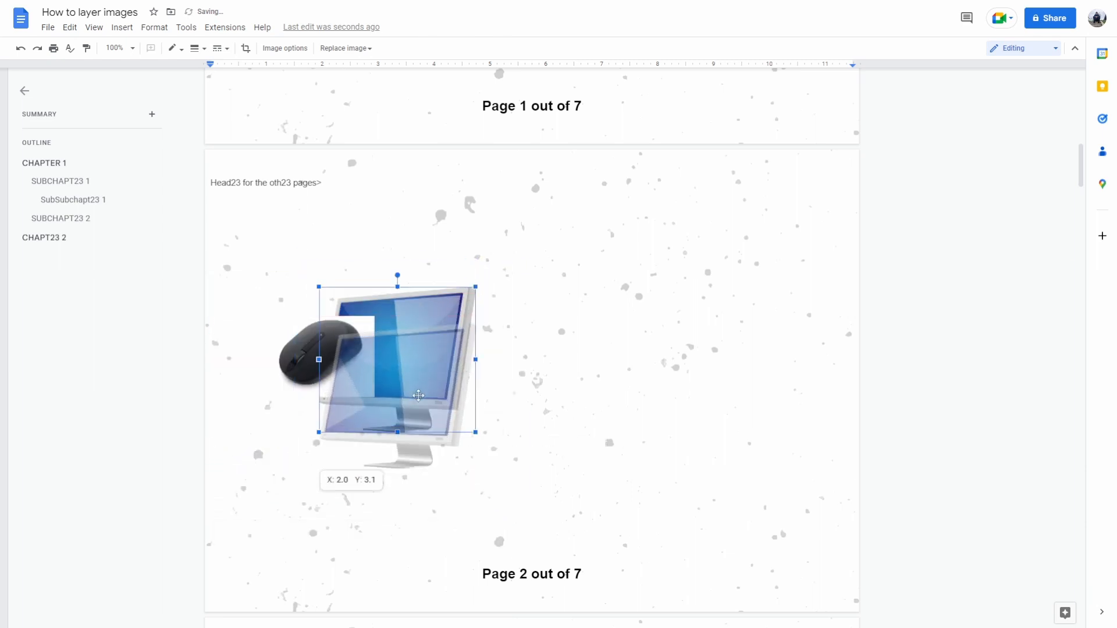
pyautogui.click(509, 344)
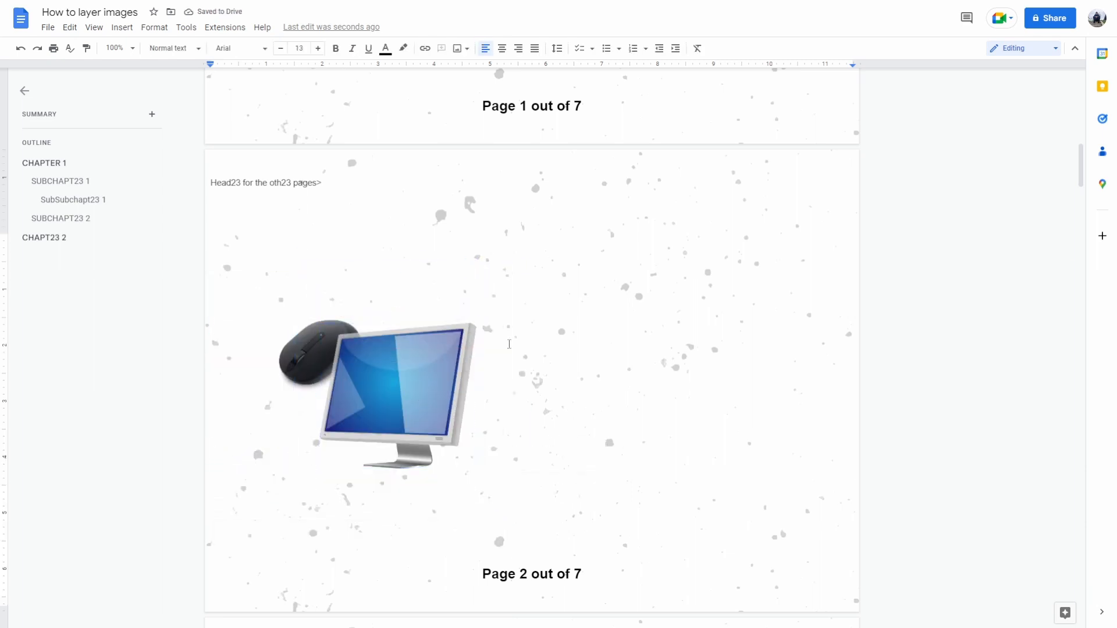
pyautogui.scroll(-3)
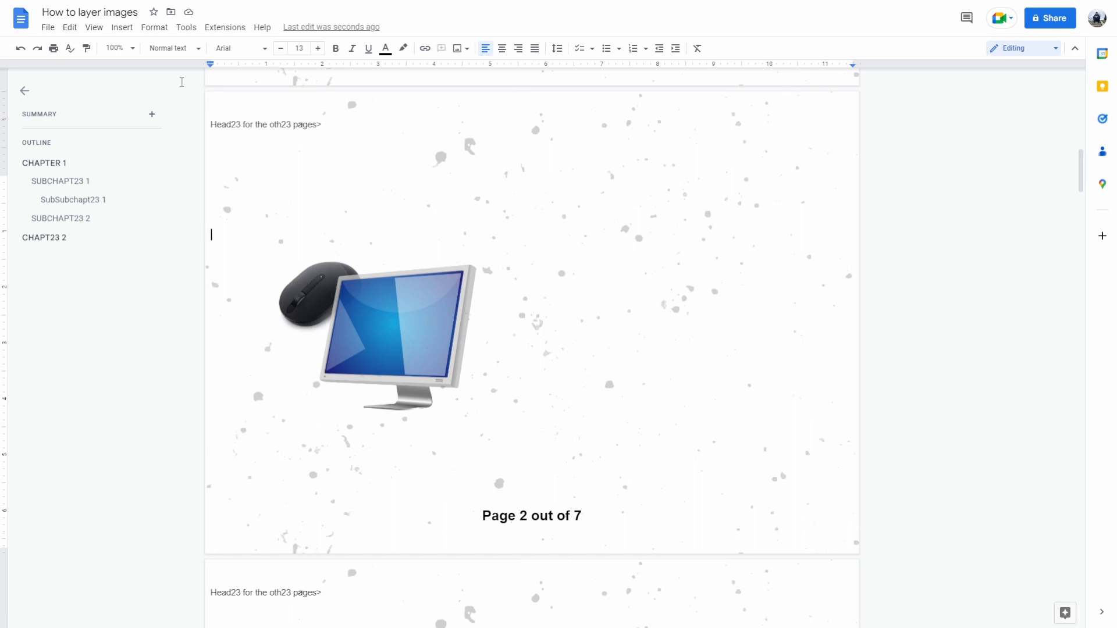
# Start a new blank Drawing canvas over the document
pyautogui.click(121, 27)
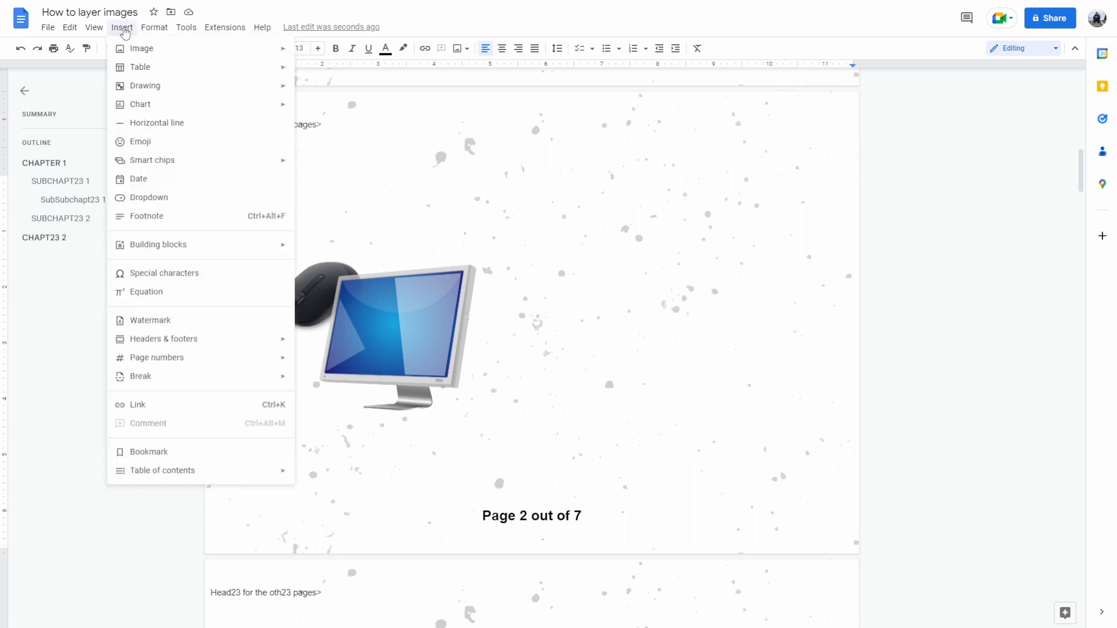
pyautogui.moveTo(144, 86)
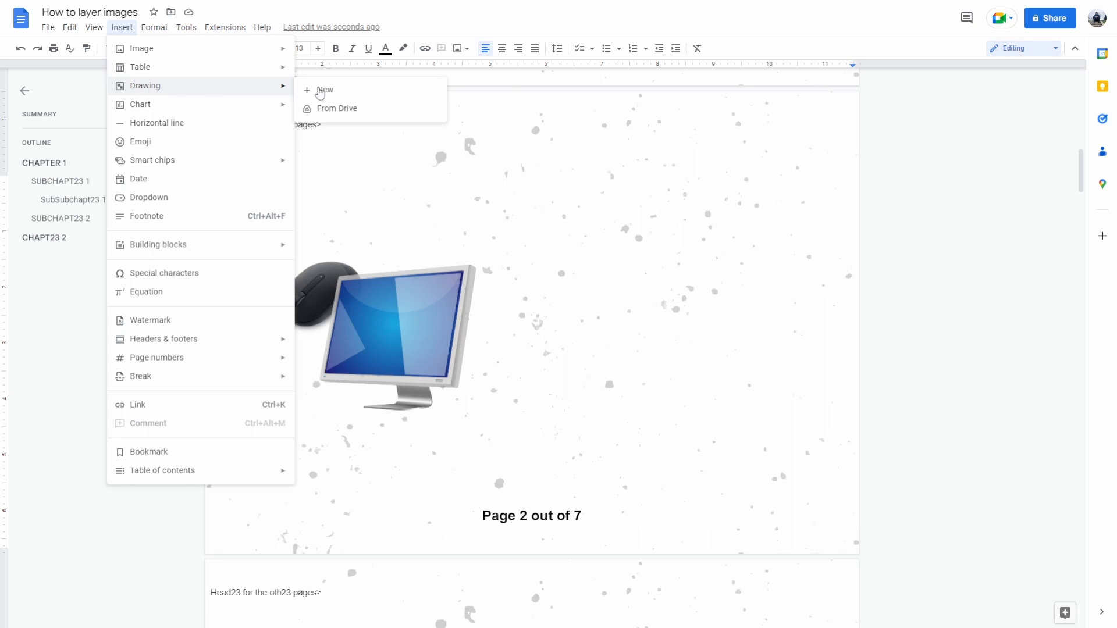
pyautogui.click(324, 91)
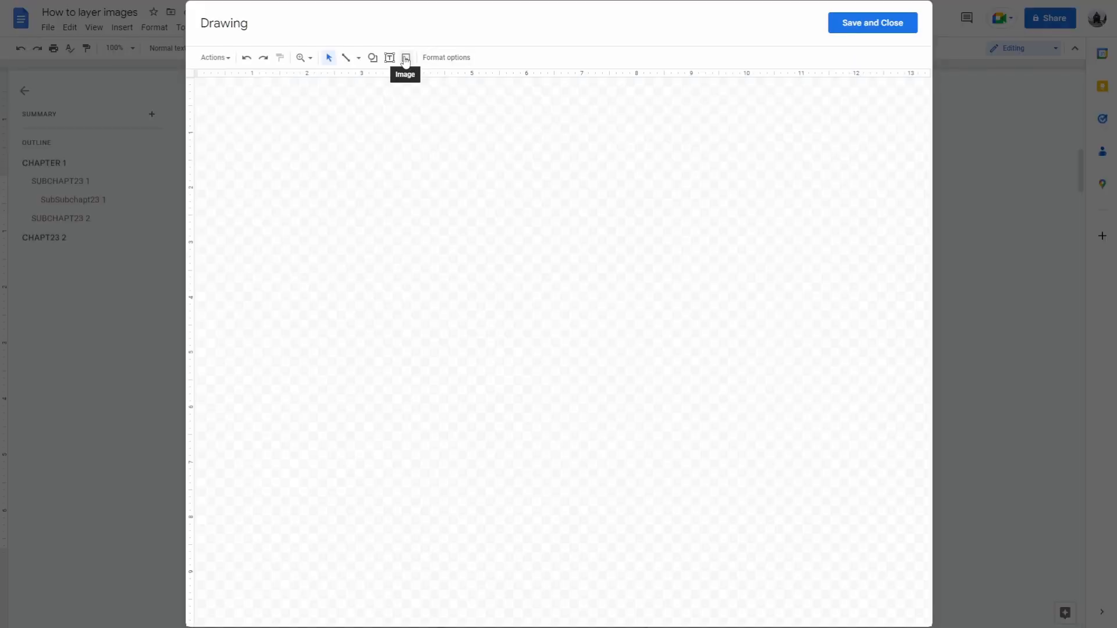
# Add the mouse and monitor images to the drawing, then Save and Close it into the document
pyautogui.click(405, 57)
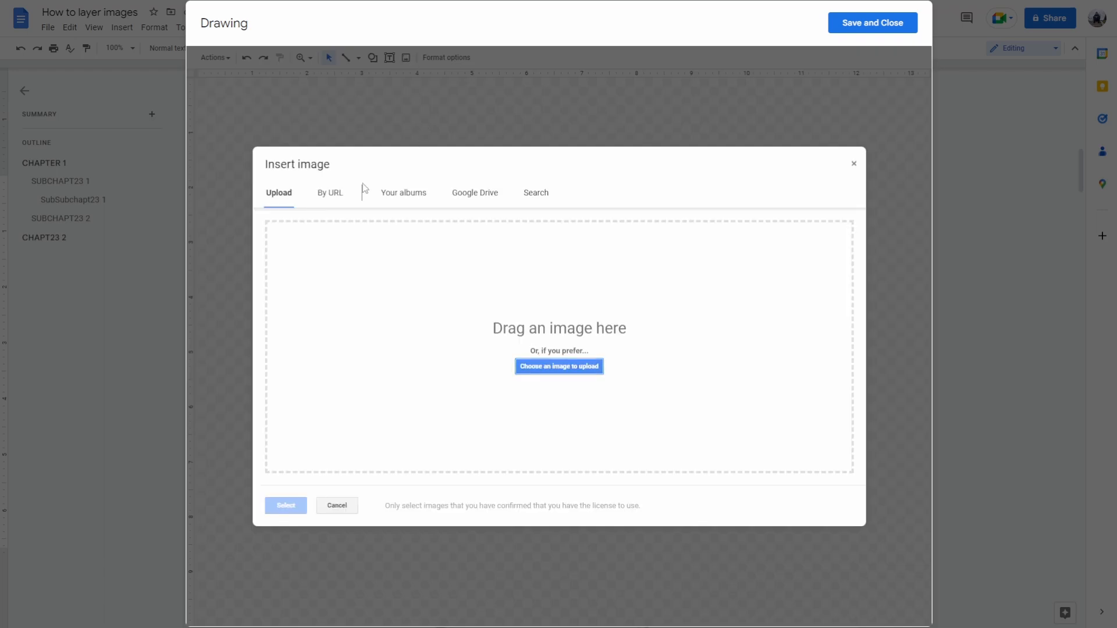
pyautogui.click(558, 367)
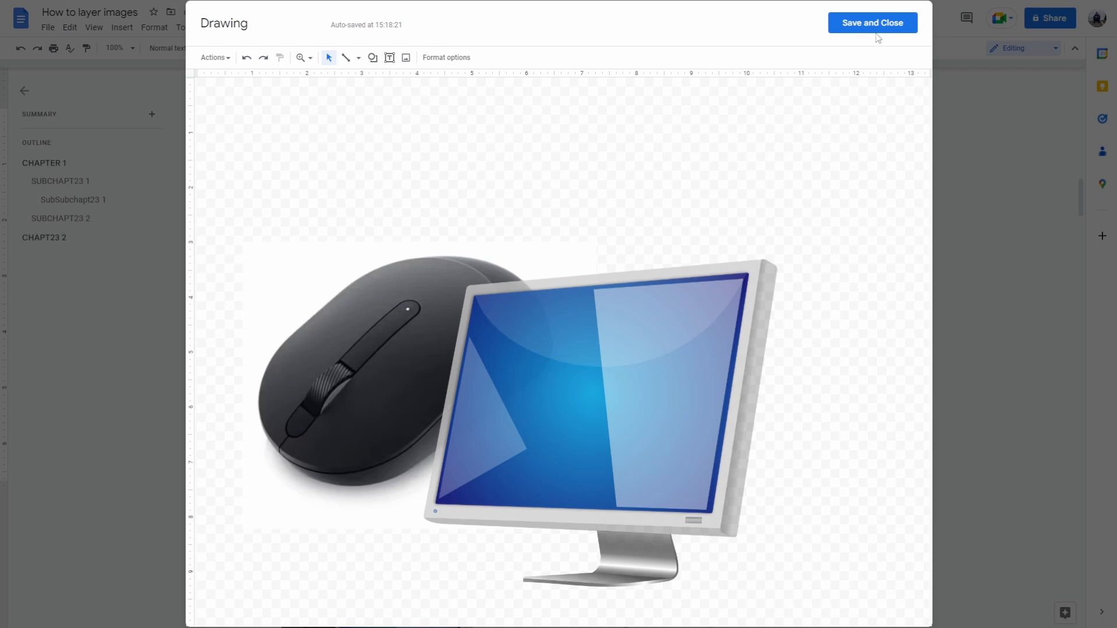
pyautogui.moveTo(878, 32)
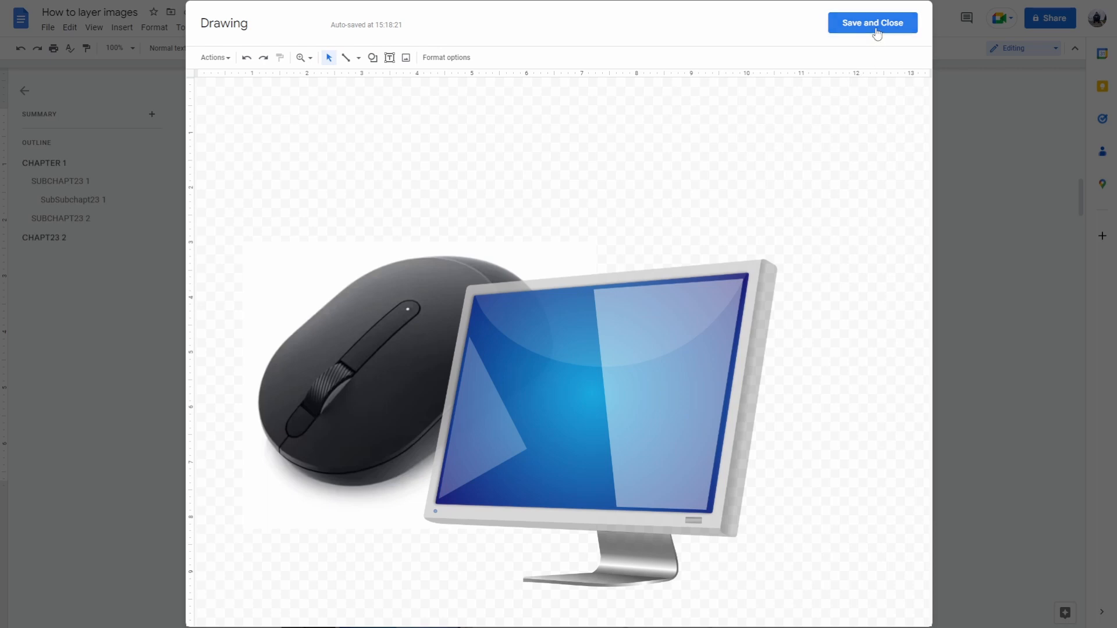
pyautogui.click(873, 22)
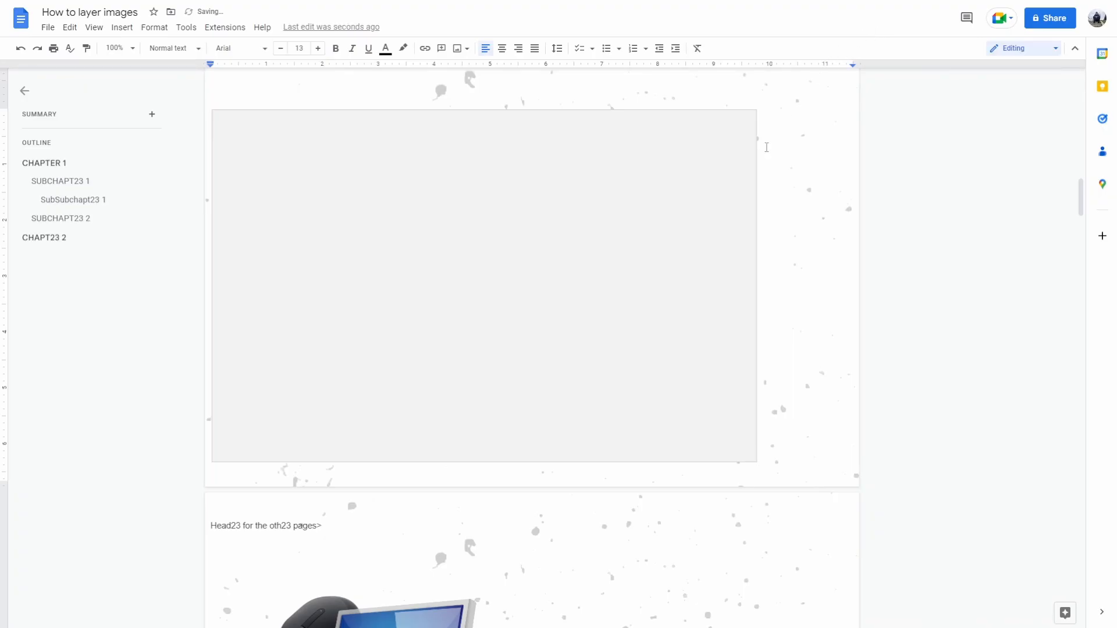